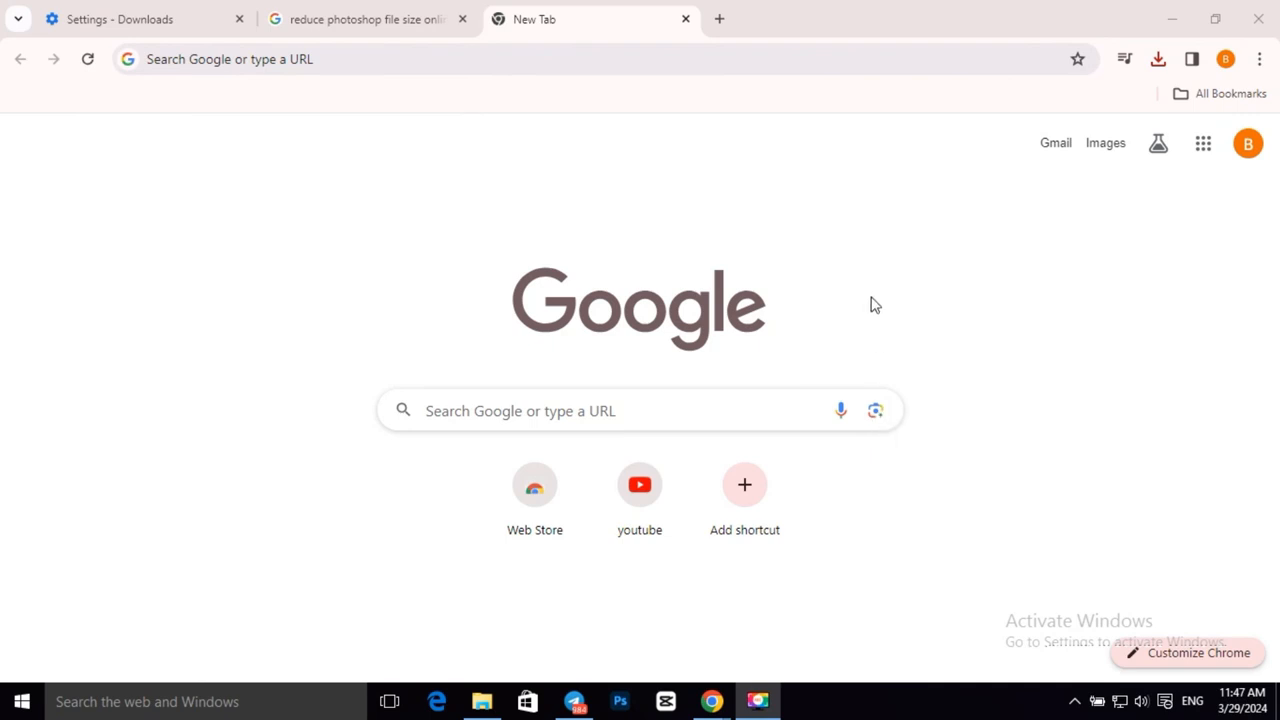
pyautogui.moveTo(678, 332)
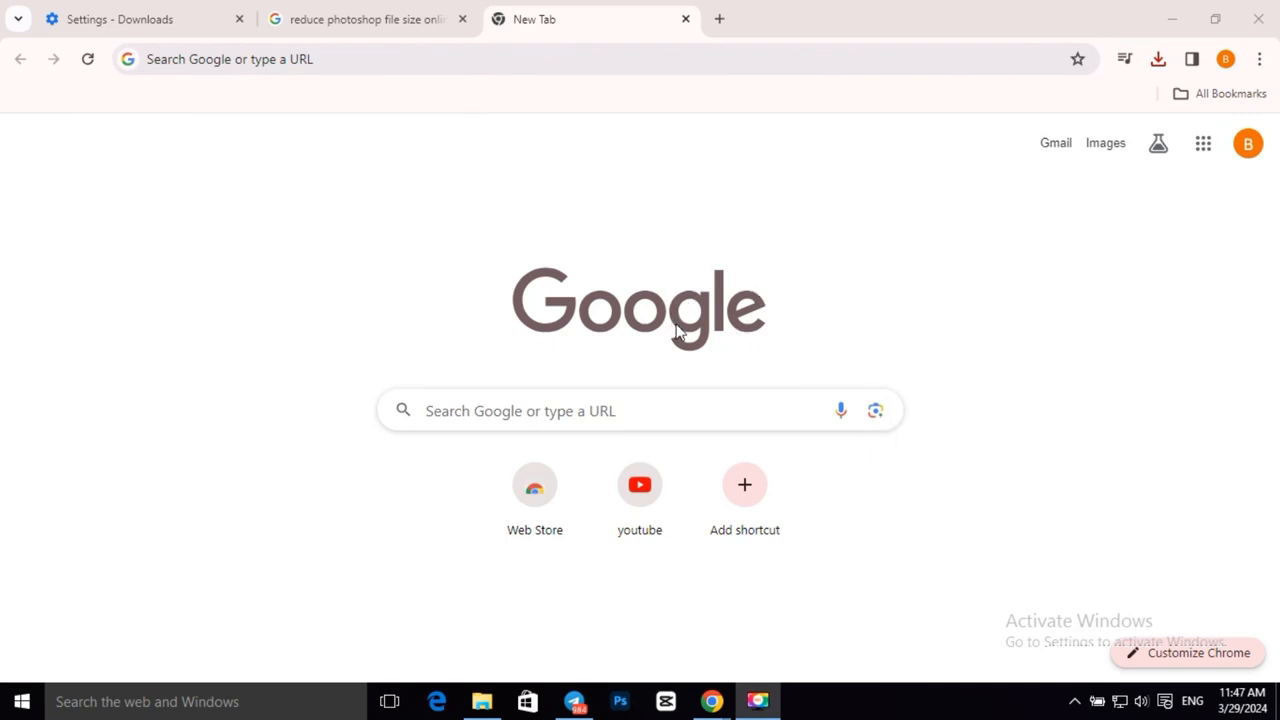
pyautogui.moveTo(584, 283)
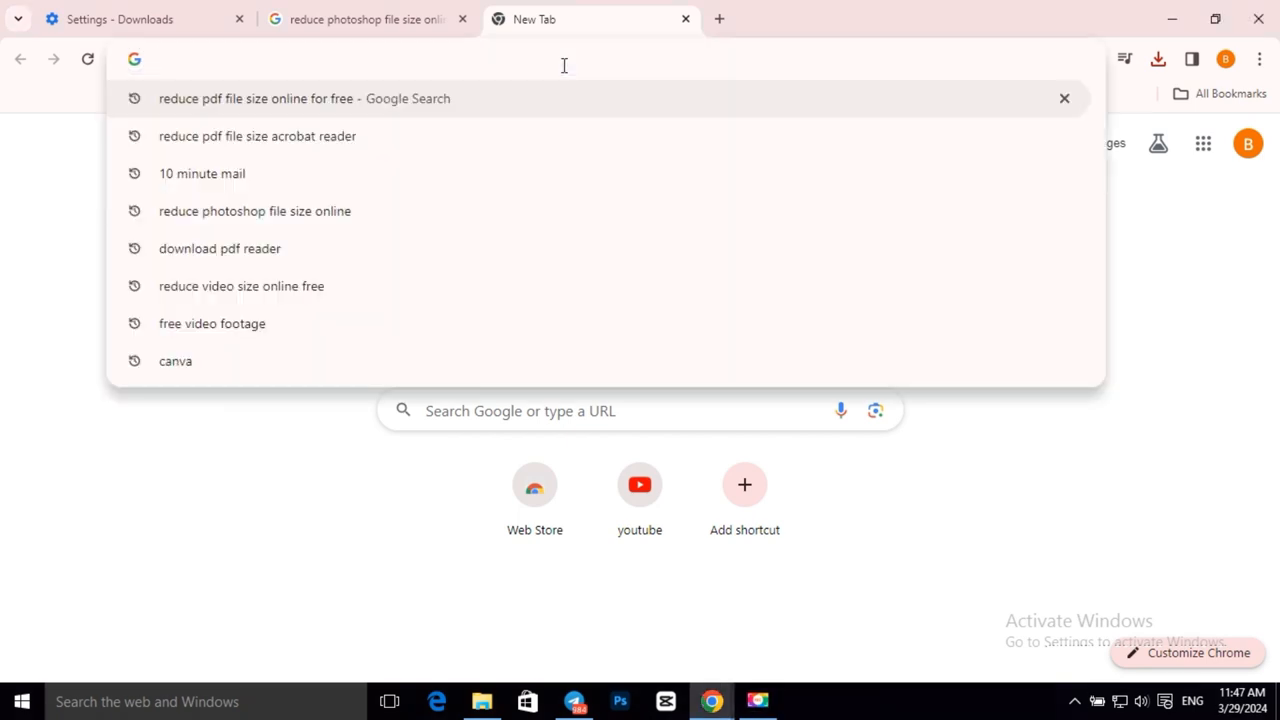
# Search 'ilovepdf' in the address bar and load the ilovepdf.com homepage
pyautogui.write('i')
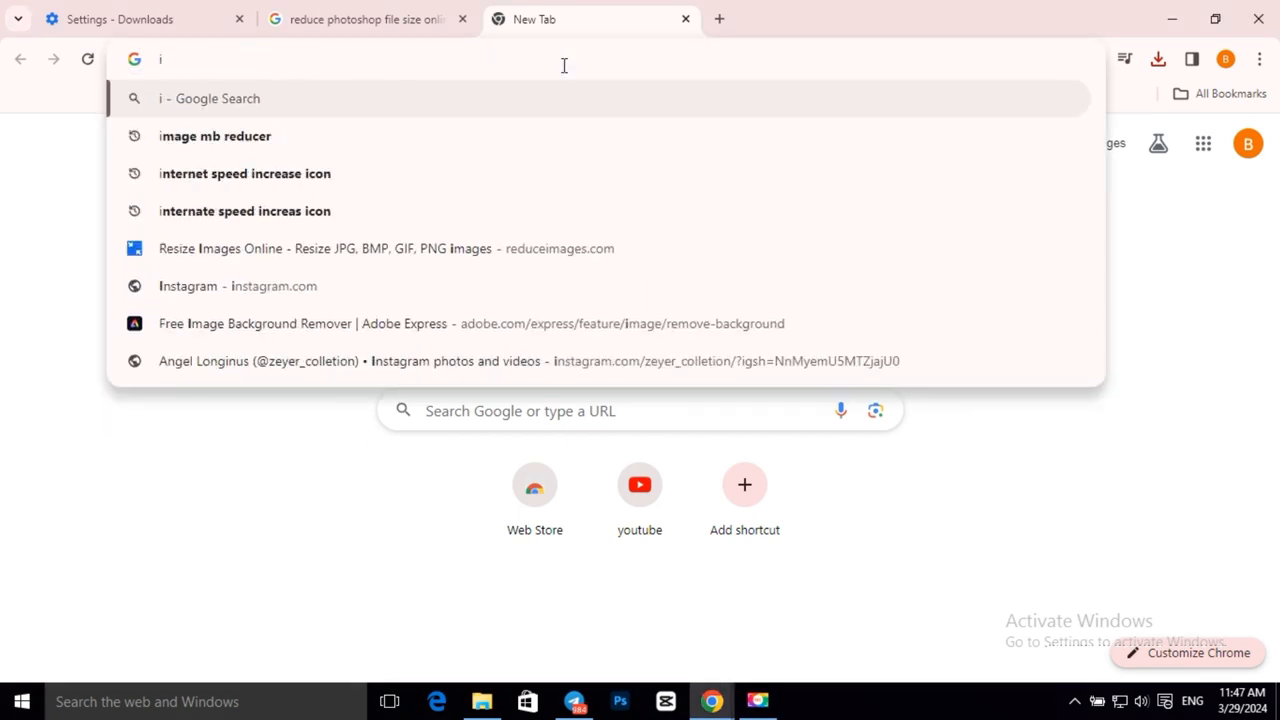
pyautogui.write('ilovepdf')
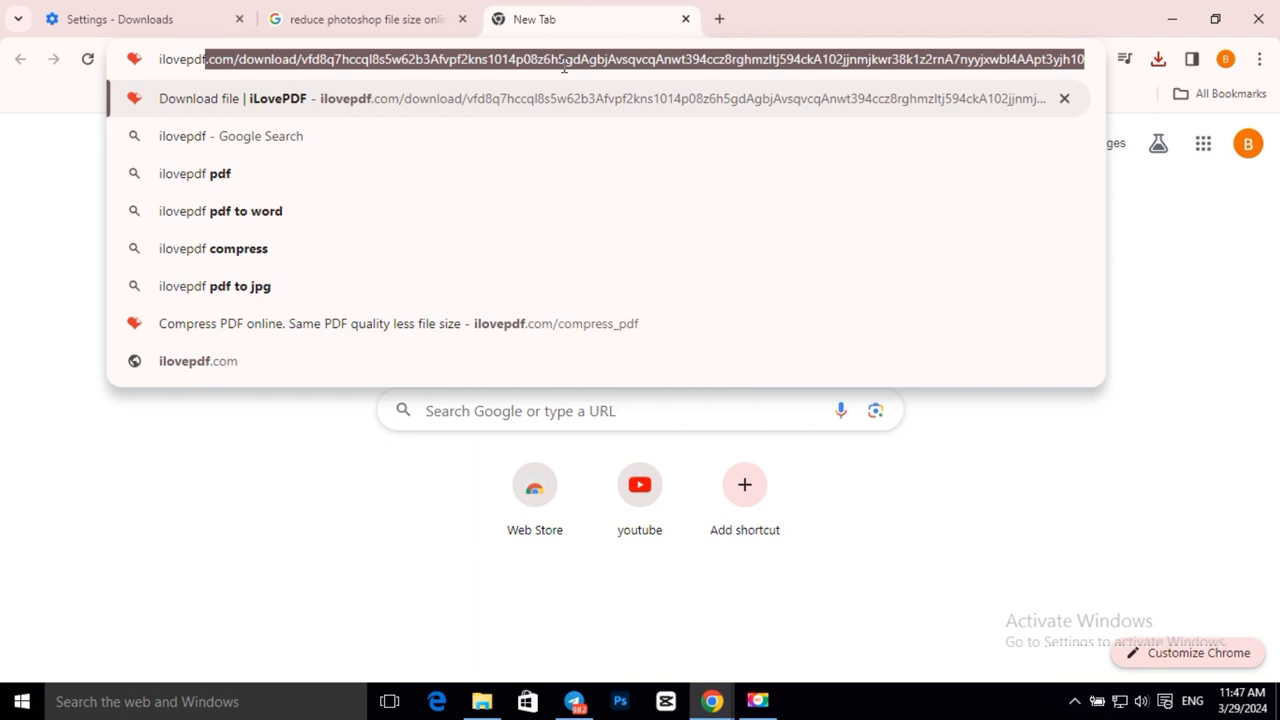
pyautogui.click(198, 361)
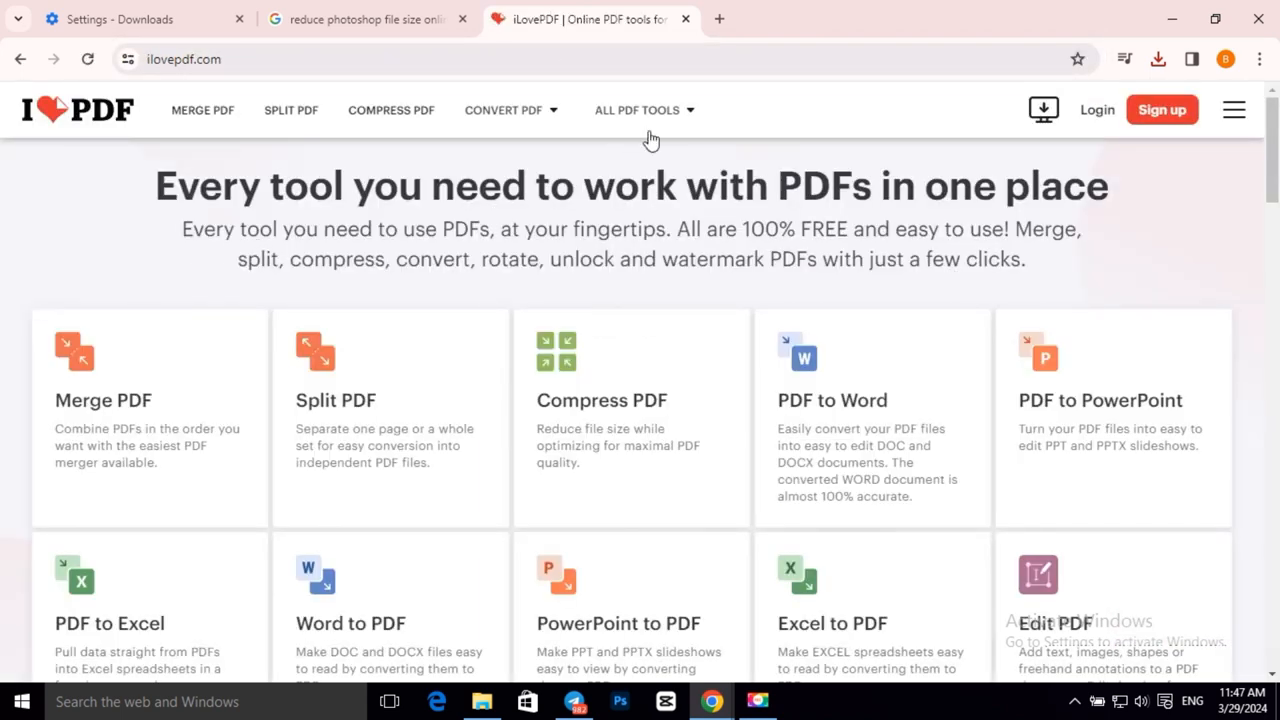
# Choose Compress PDF from All PDF Tools and pick 'HU phy final 2014-1' to upload
pyautogui.click(637, 110)
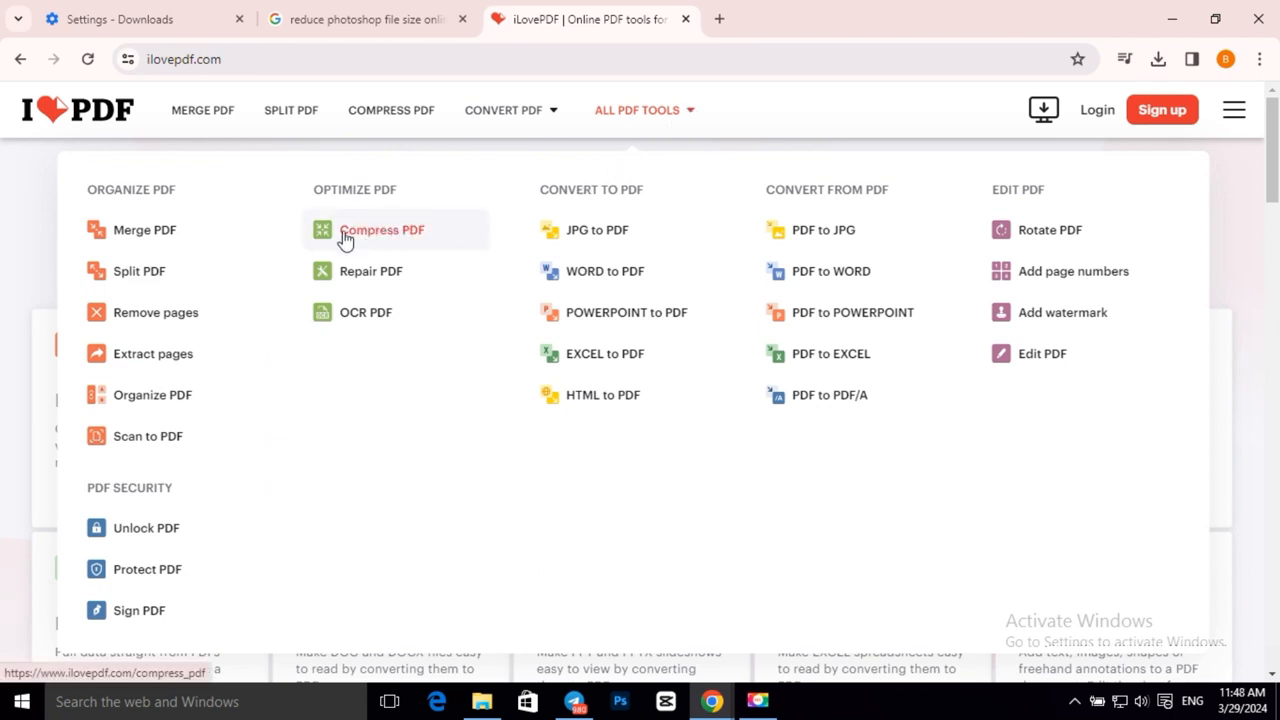
pyautogui.click(381, 229)
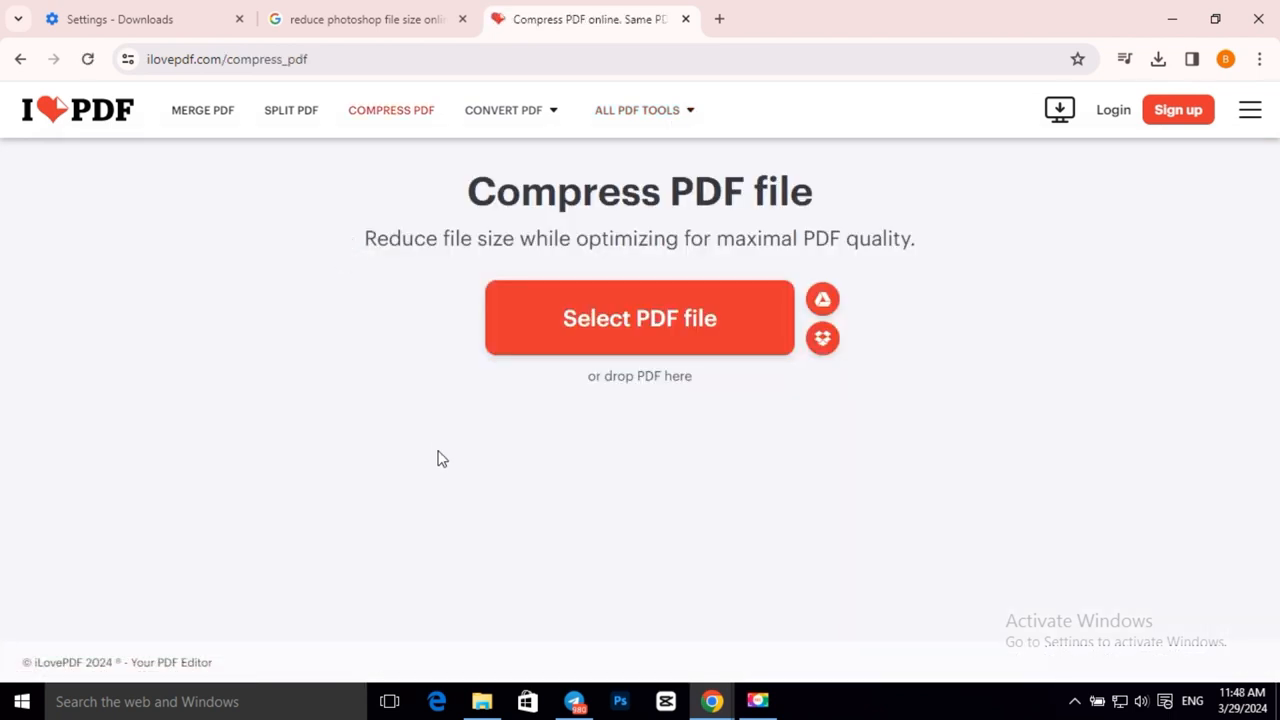
pyautogui.moveTo(618, 361)
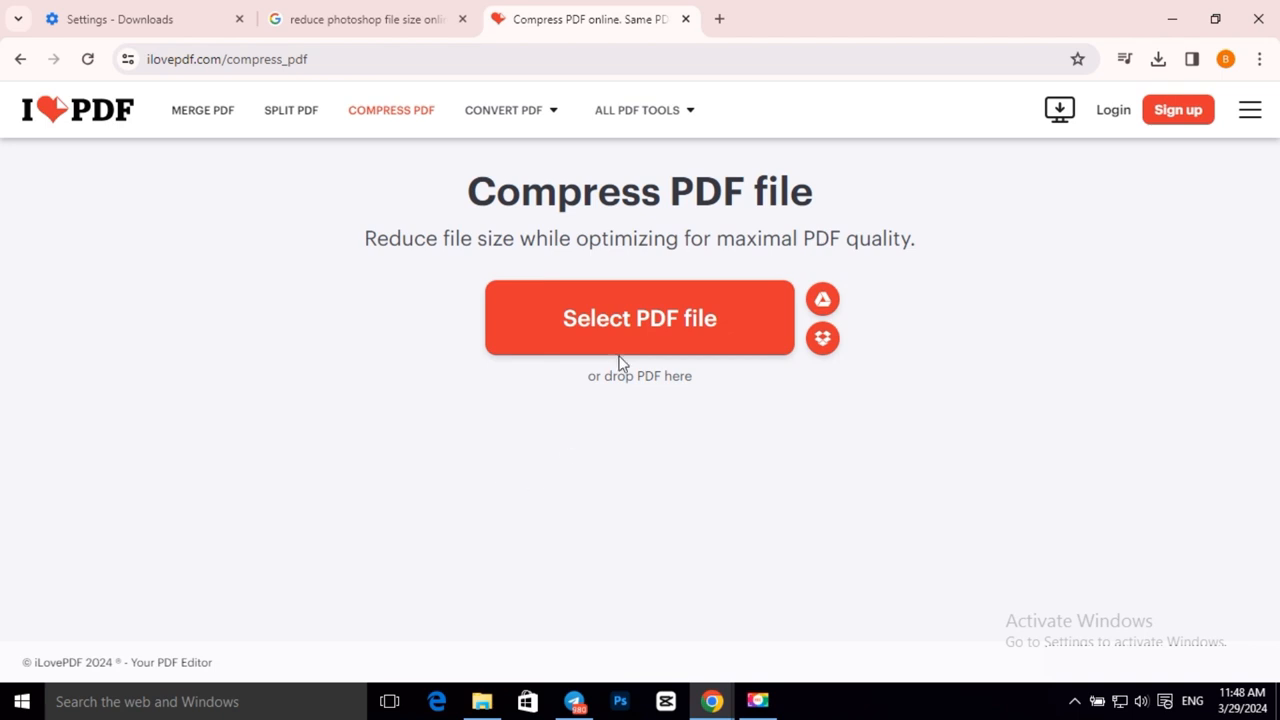
pyautogui.click(639, 318)
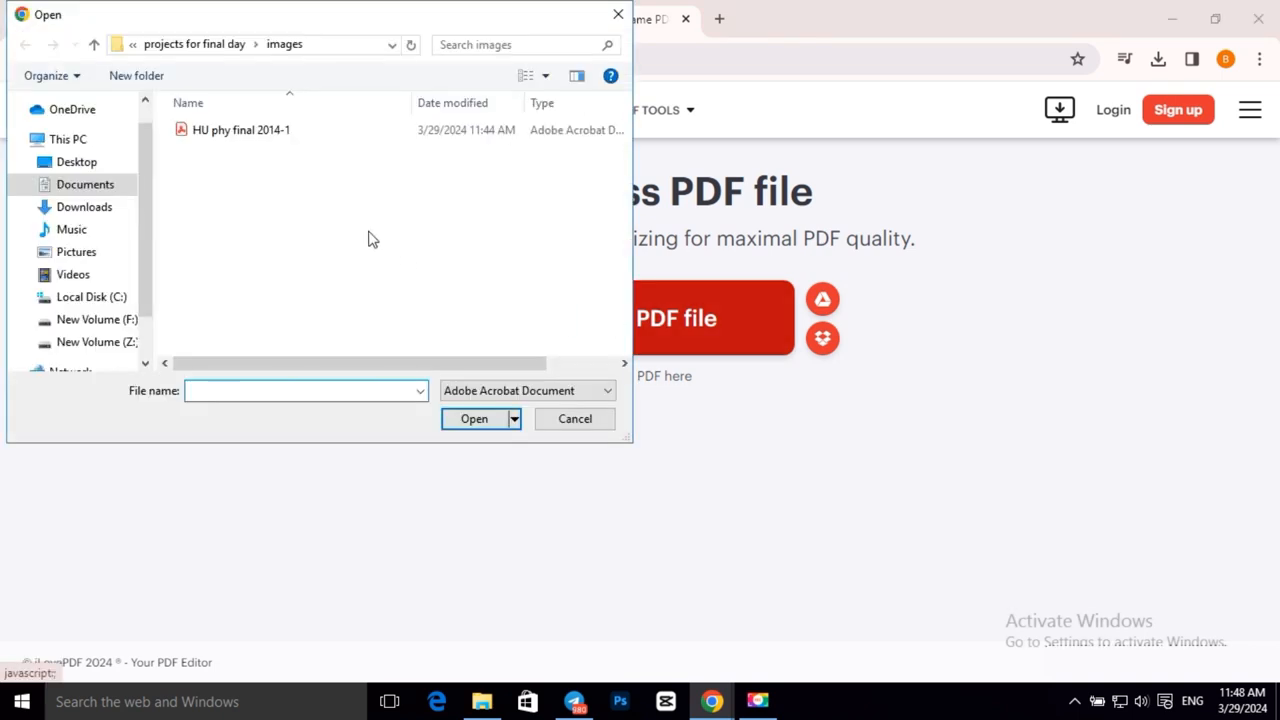
pyautogui.click(240, 129)
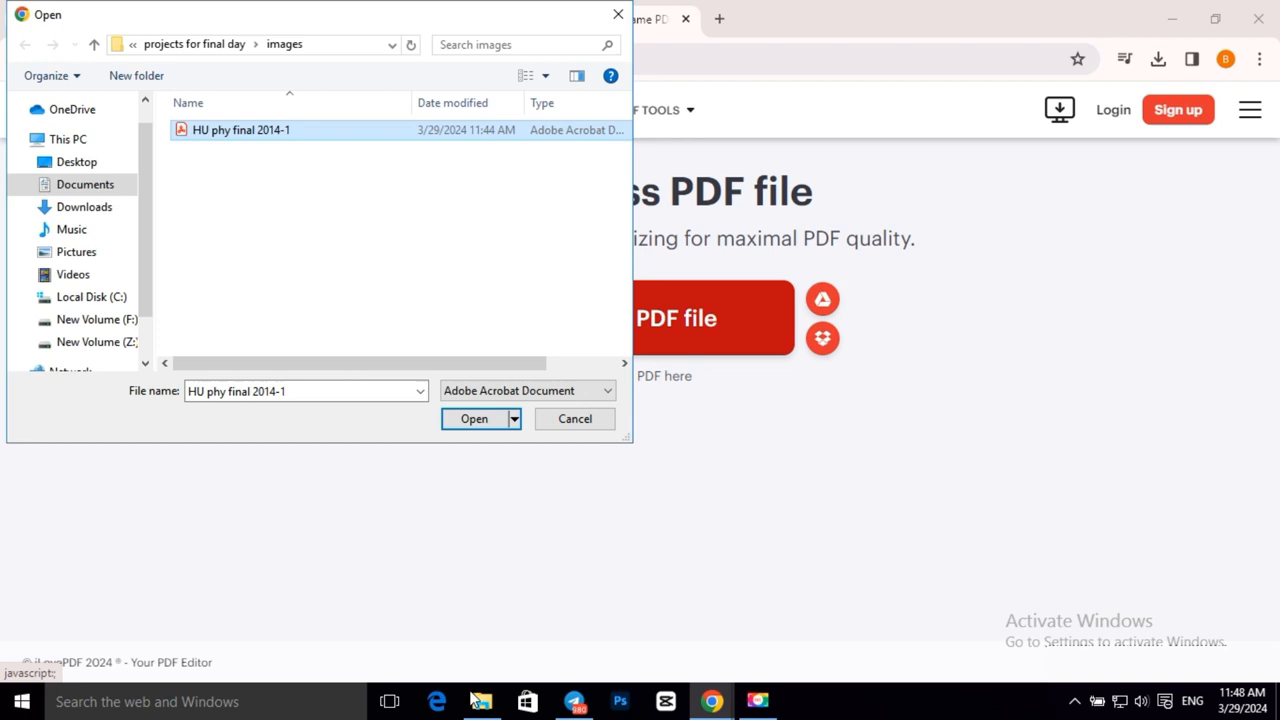
# Confirm 'HU phy final 2014-1' is 4.41 MB in Properties, then upload it
pyautogui.rightClick(234, 115)
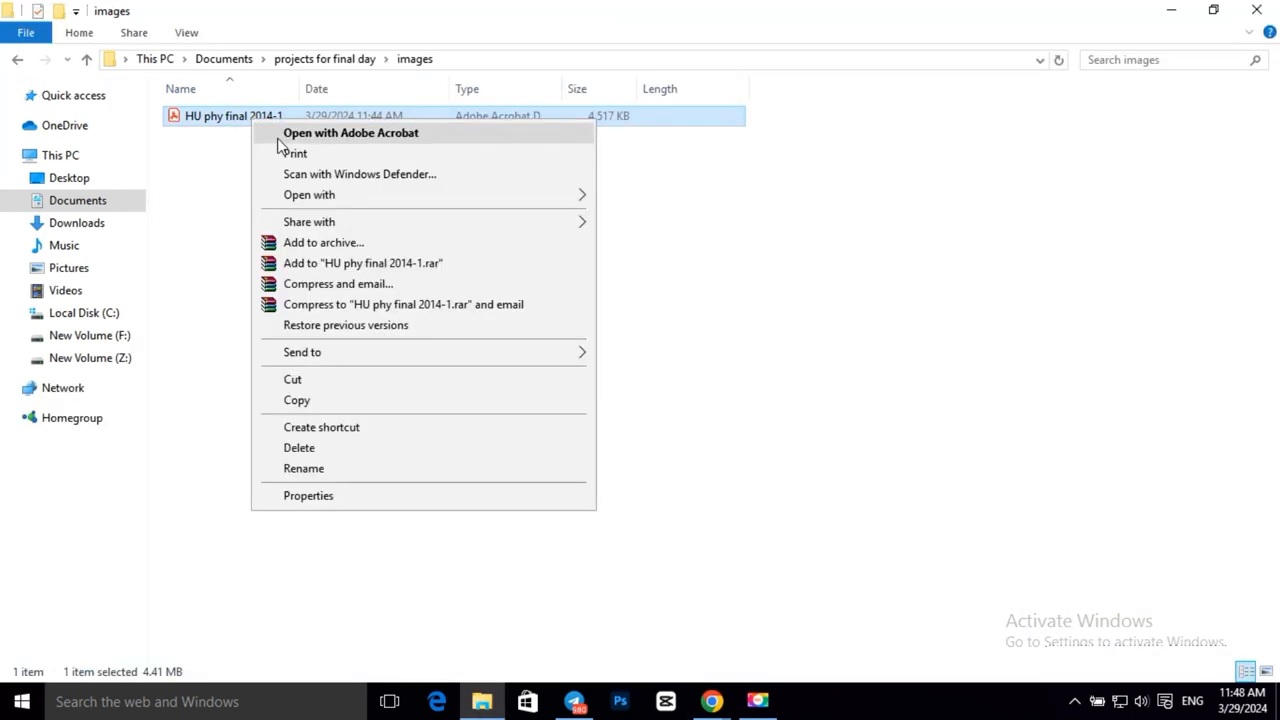
pyautogui.click(308, 495)
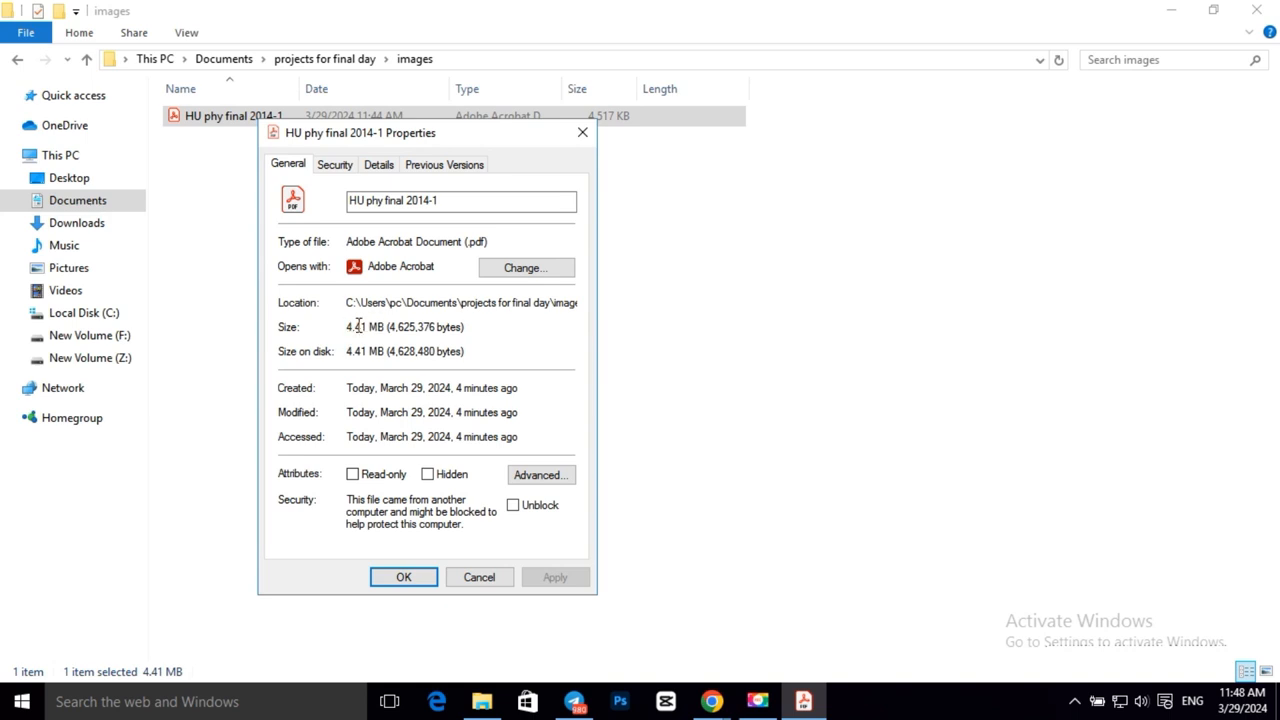
pyautogui.doubleClick(362, 327)
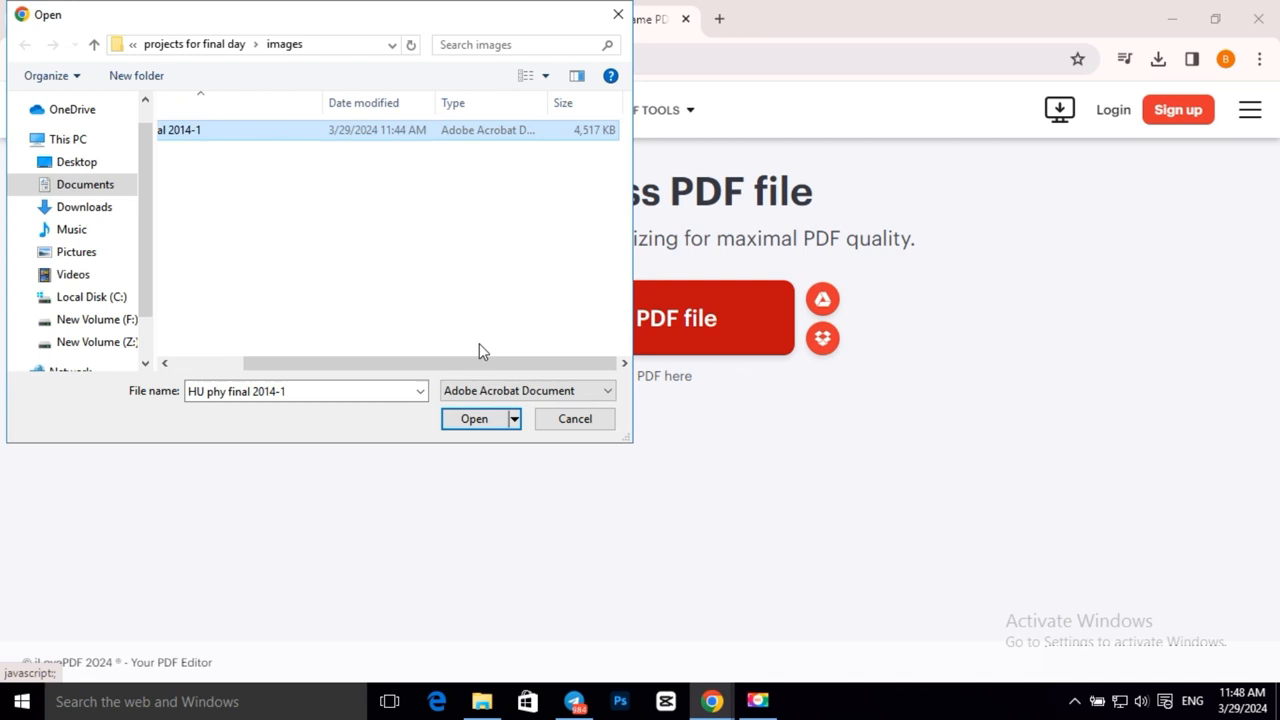
pyautogui.click(474, 418)
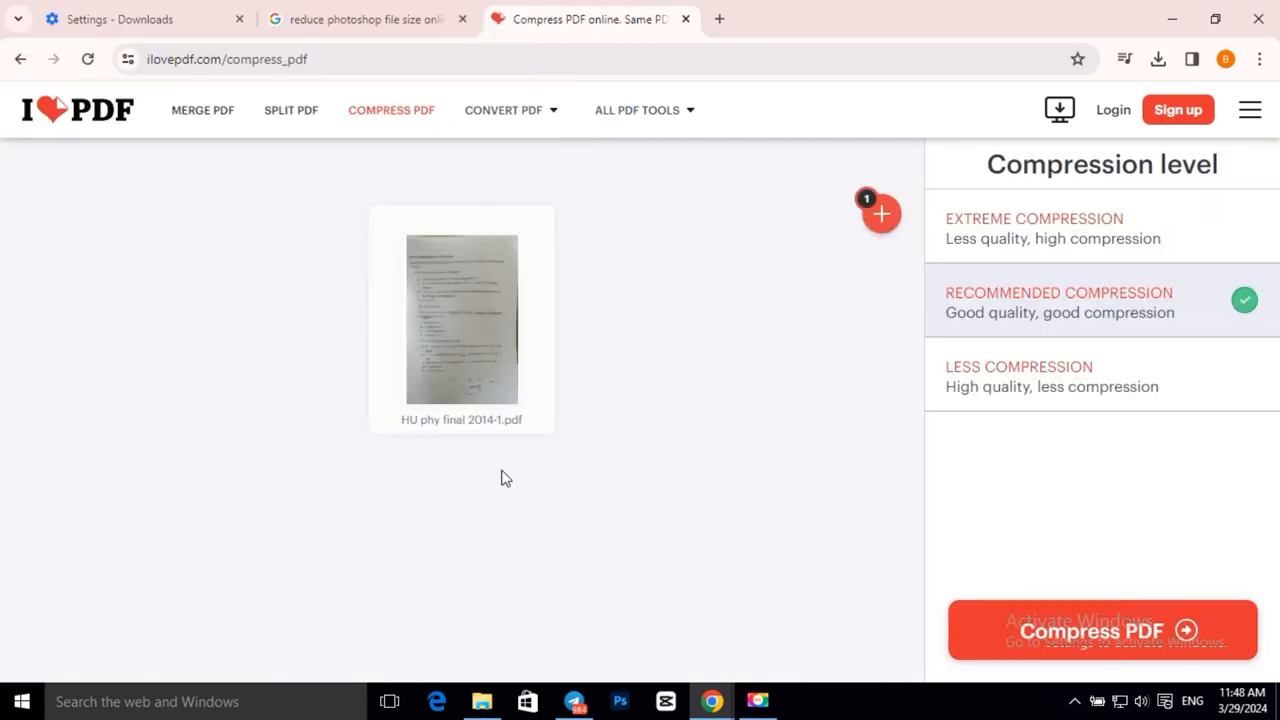
pyautogui.moveTo(1055, 383)
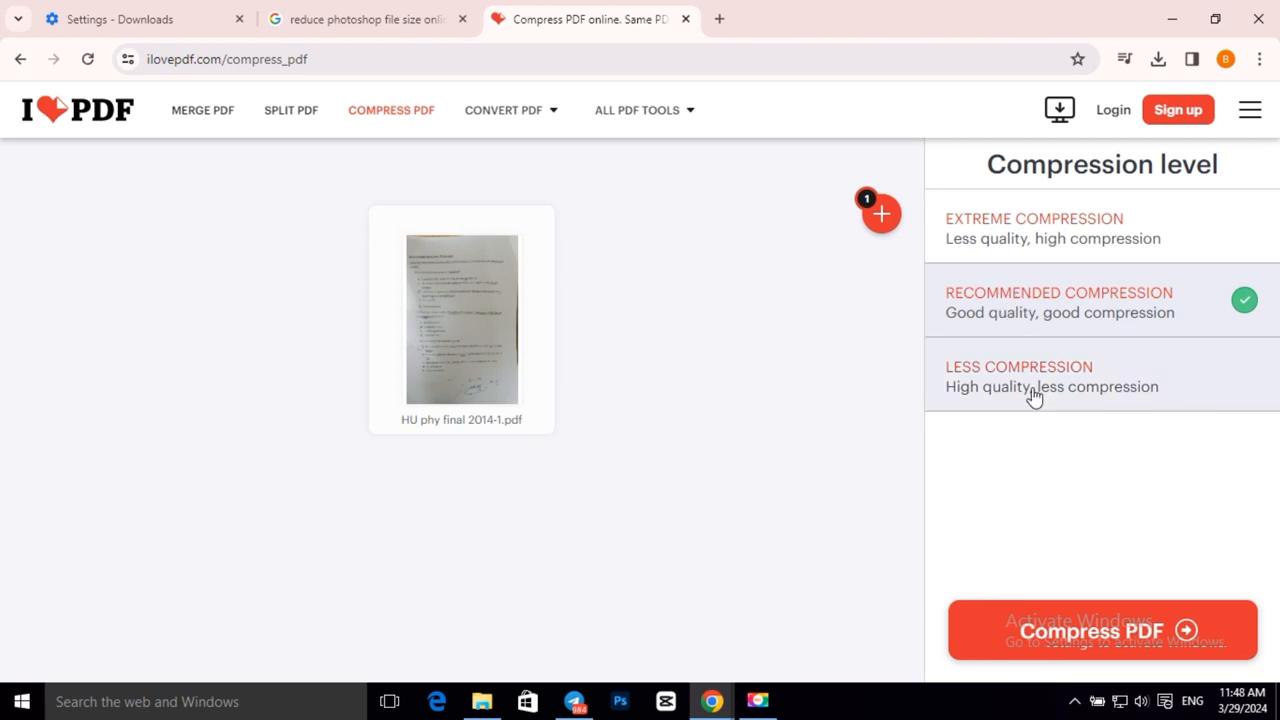
# Compress the PDF with Recommended Compression, shrinking it from 4.41 MB to 638.17 KB
pyautogui.click(1090, 631)
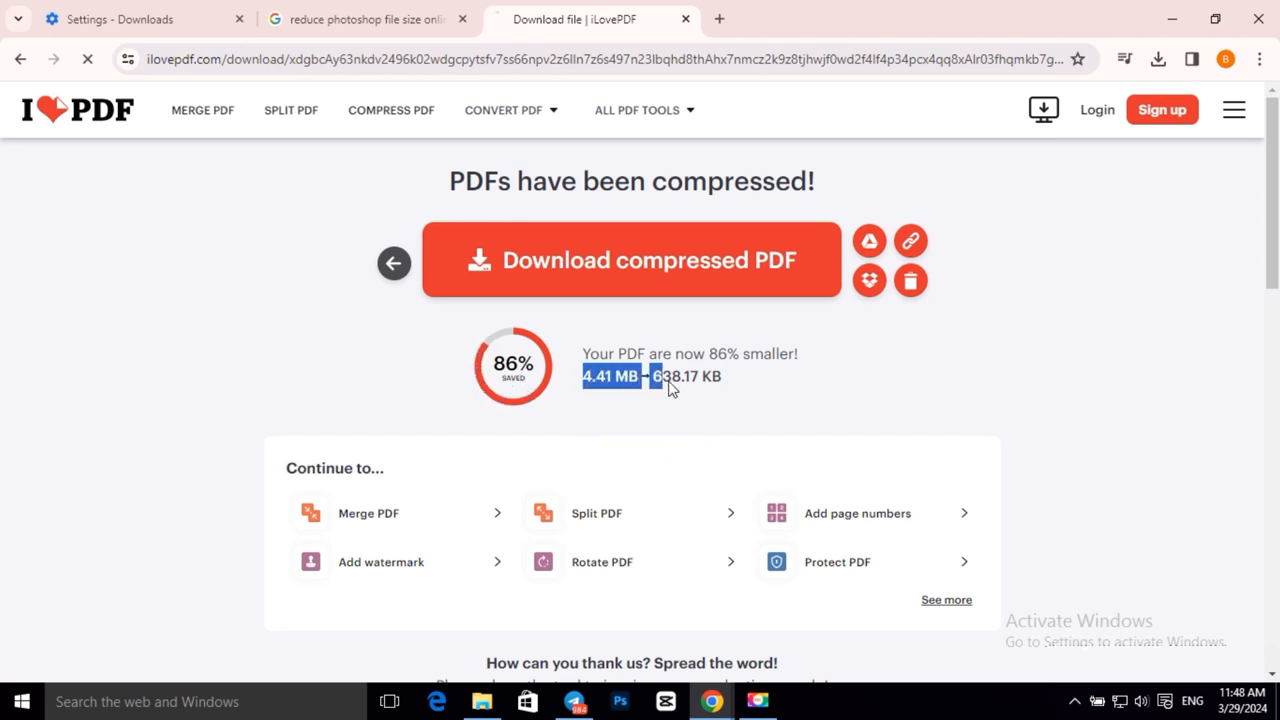
# Check Chrome's Downloads panel for the 638 KB 'HU phy final 2014-1_compressed' PDF
pyautogui.click(1157, 59)
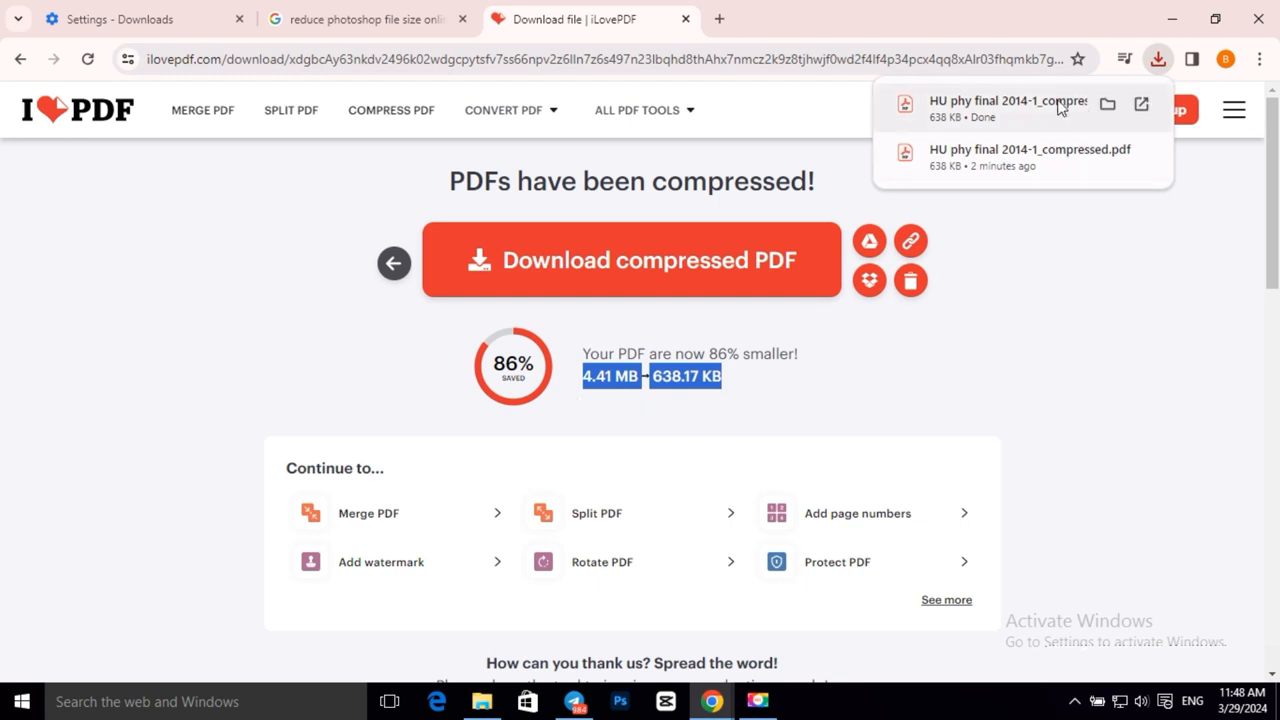
pyautogui.moveTo(1032, 358)
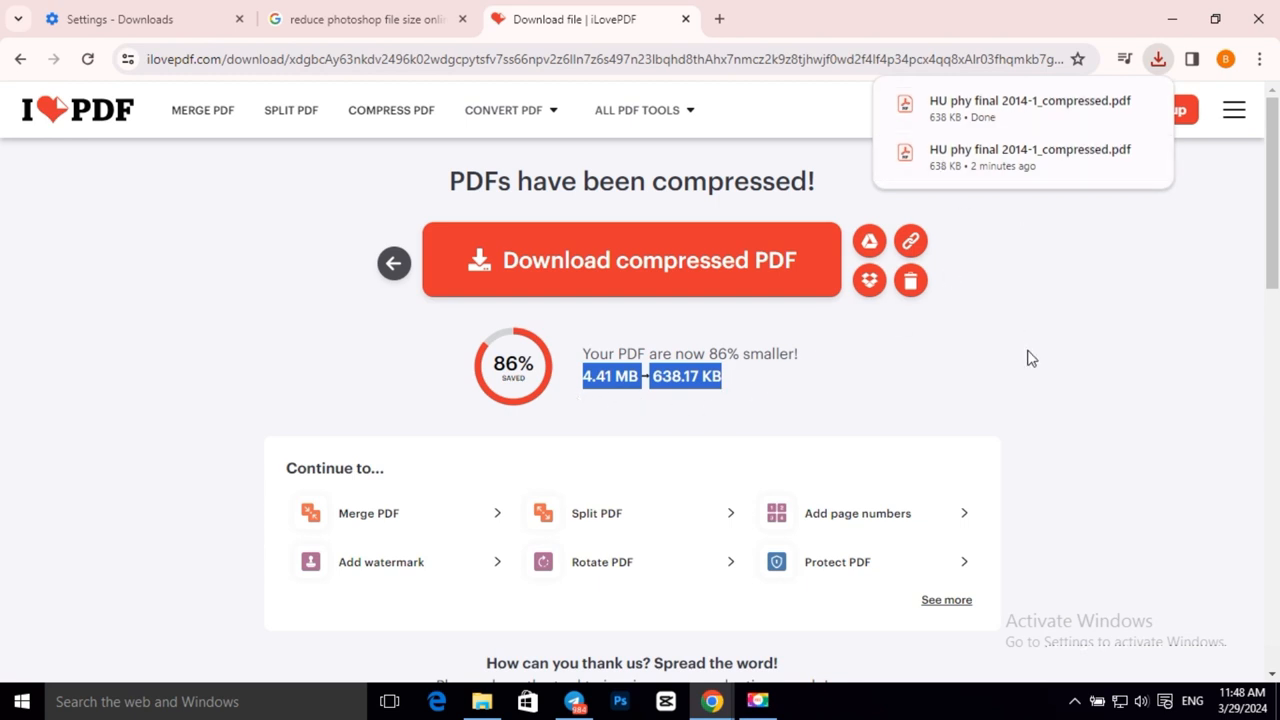